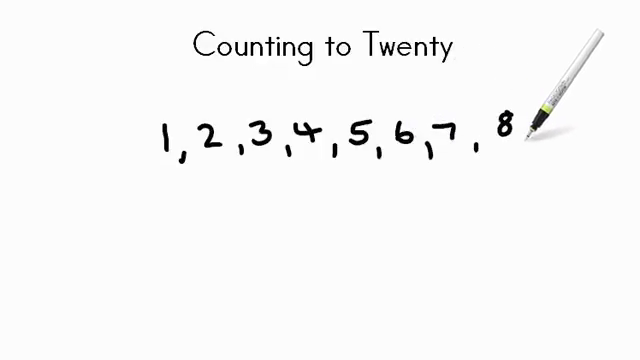
{"action": "type", "text": "9,10"}
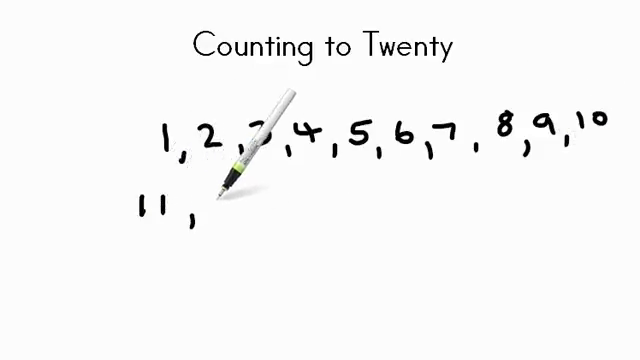
{"action": "type", "text": "12,"}
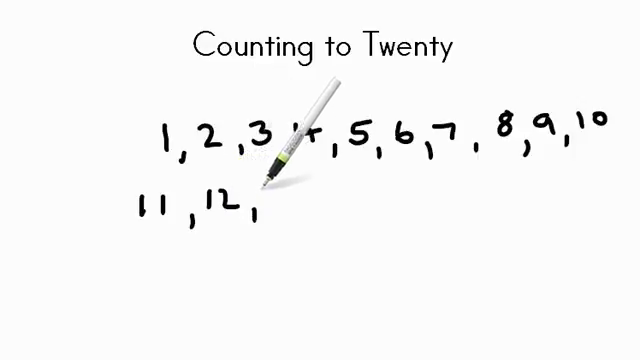
{"action": "type", "text": "13,"}
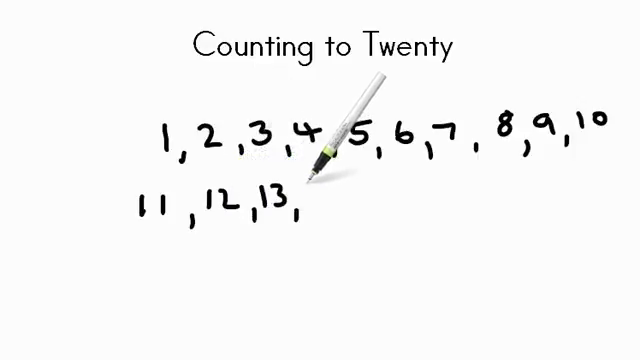
{"action": "type", "text": "14, 15, 16, 17, 18, 19, 20"}
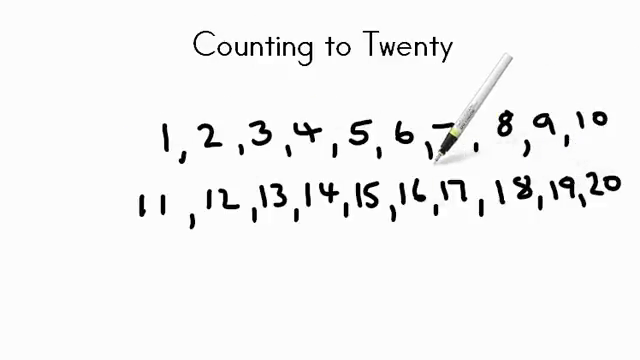
{"action": "mouse_move", "coordinate": [600, 330]}
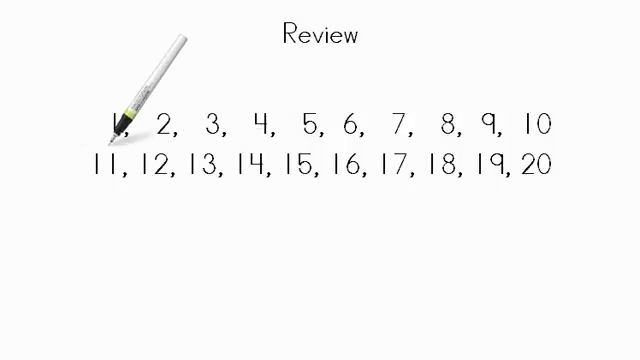
{"action": "mouse_move", "coordinate": [204, 118]}
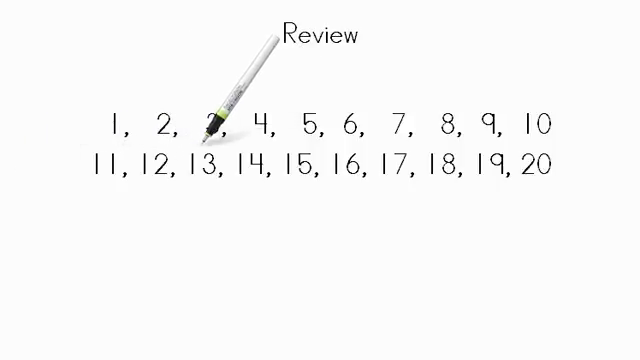